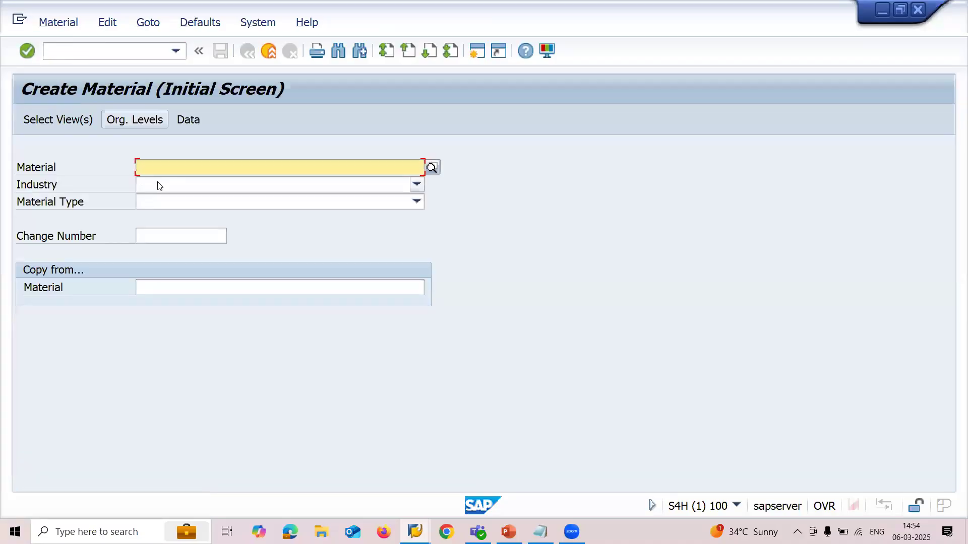
Choose industry Mechanical engineering and material type Service, then list the views to maintain
click(416, 183)
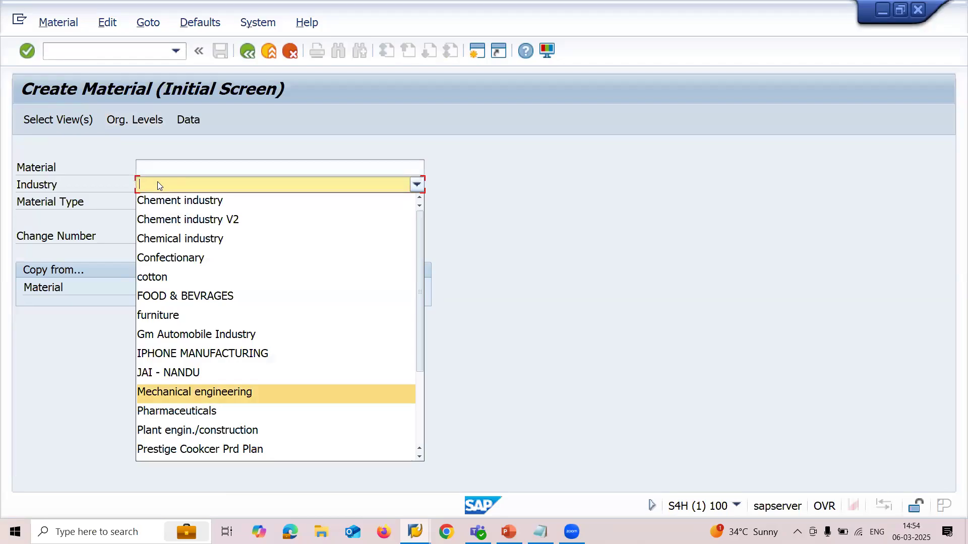
click(194, 392)
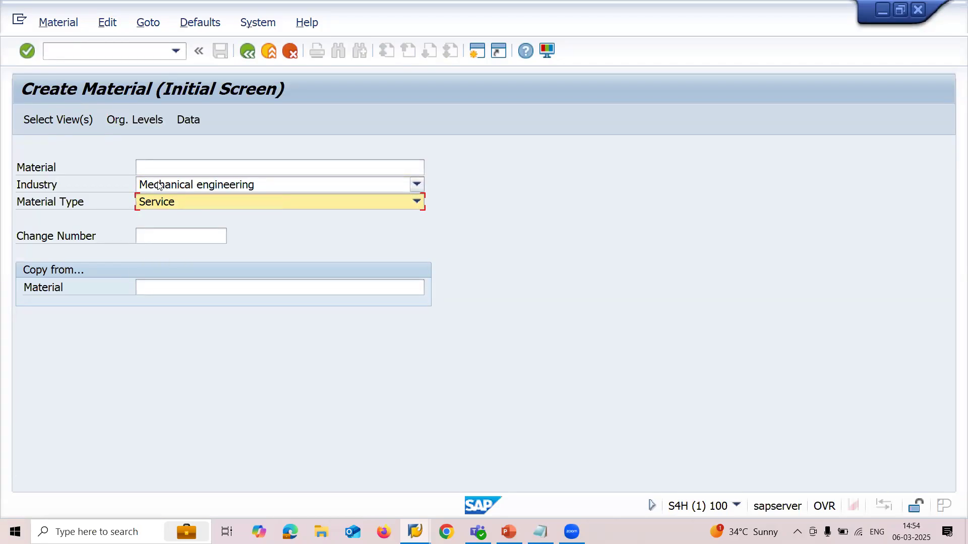
click(56, 119)
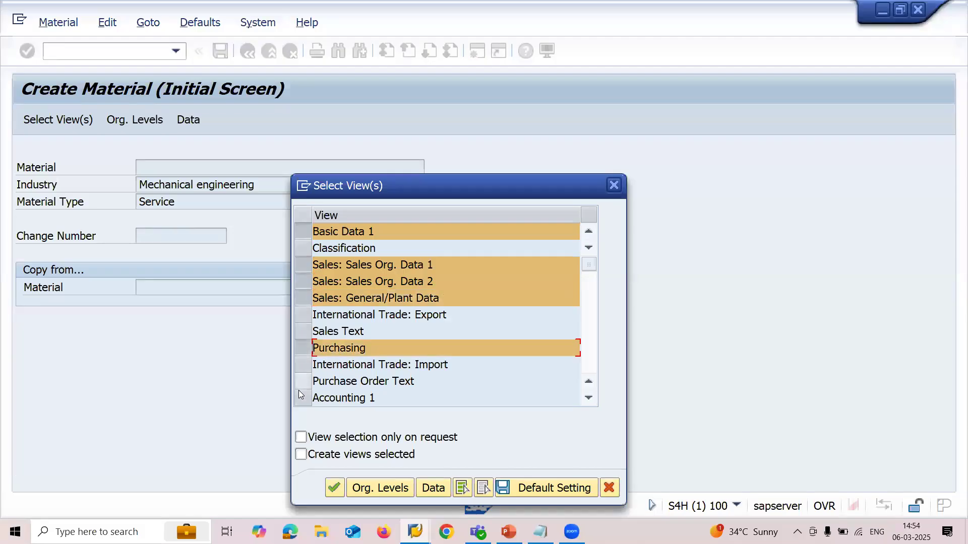
Add Accounting 1 to the selected views and go to the organizational levels
click(363, 399)
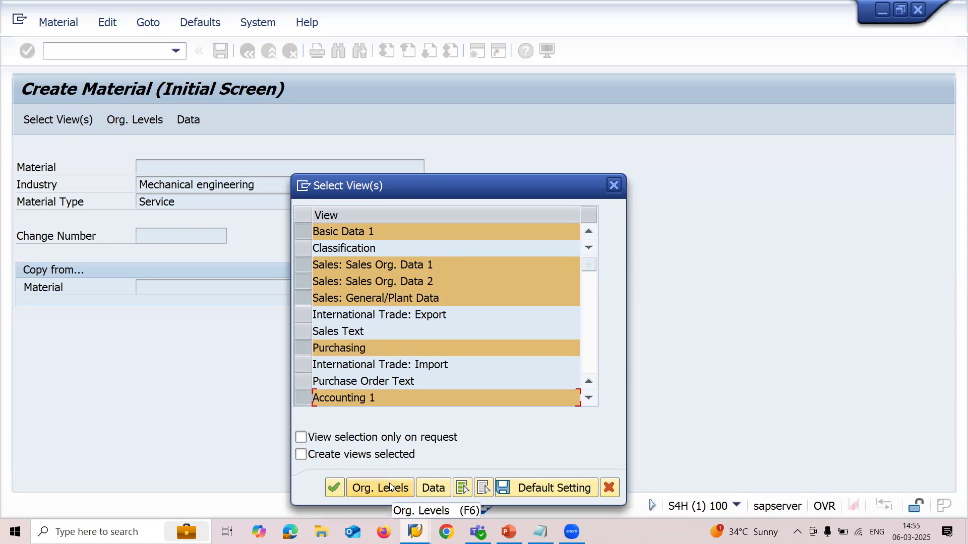
click(379, 488)
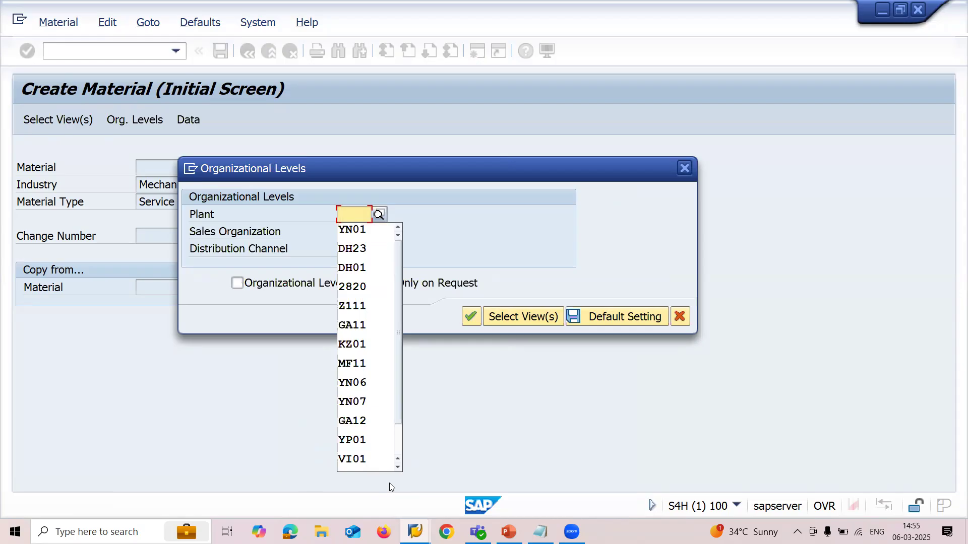
Assign plant YN01, sales organization YN01 and distribution channel YN for material 26713
click(352, 230)
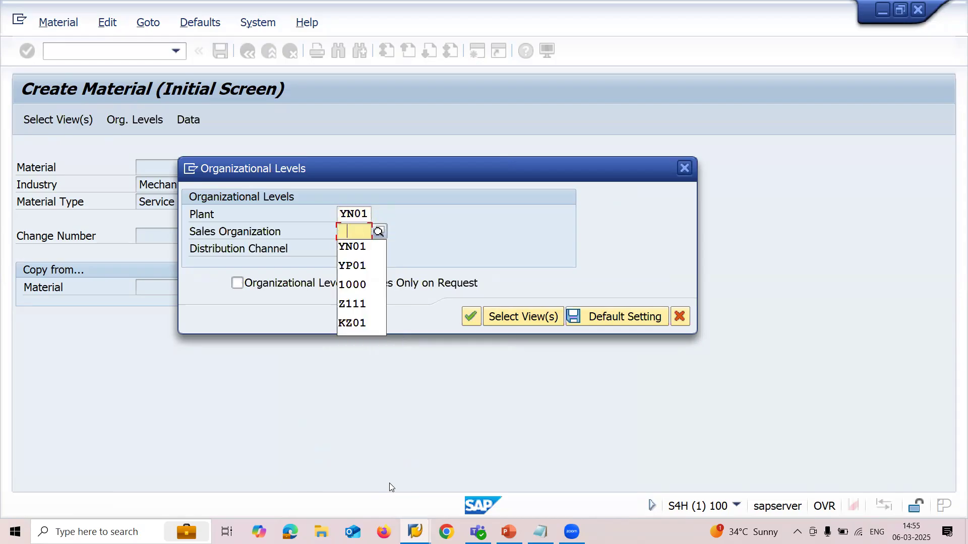
click(350, 246)
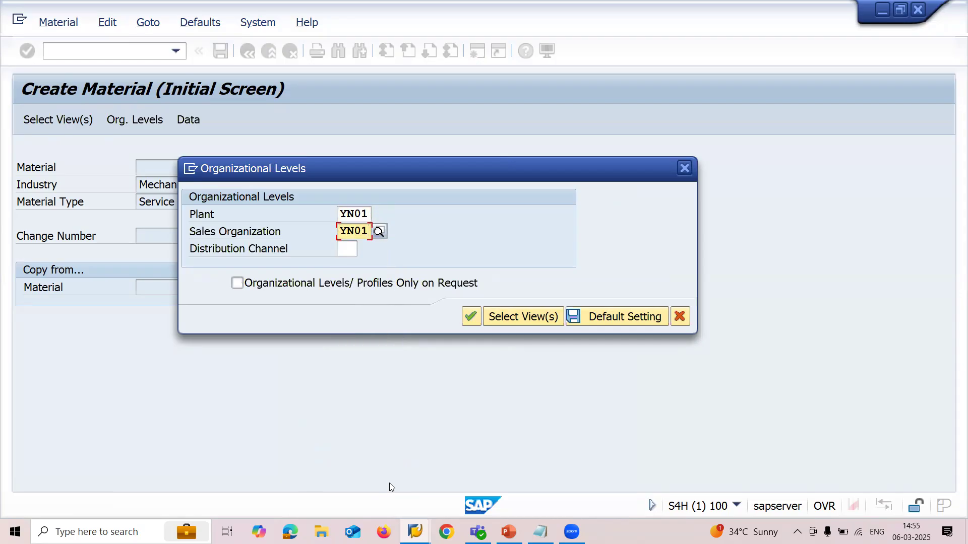
click(347, 248)
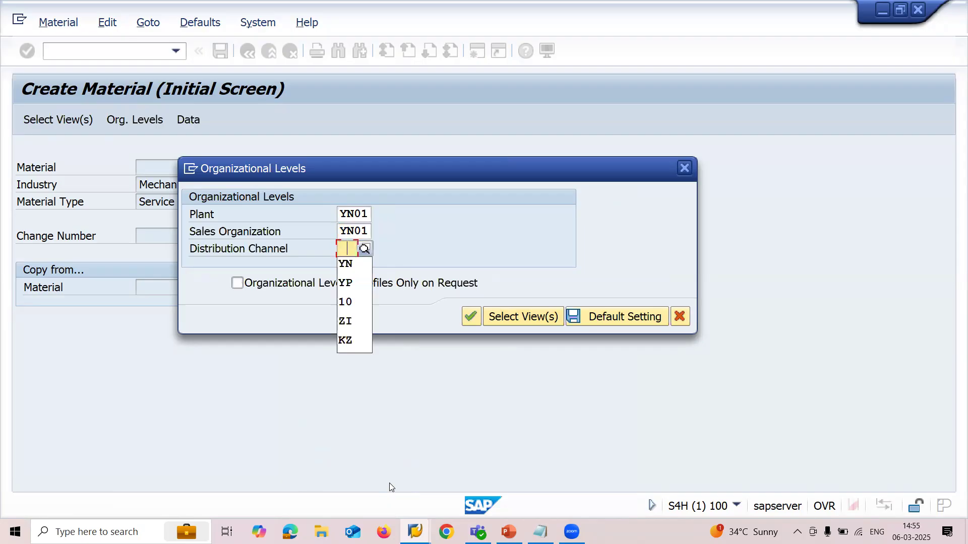
click(345, 264)
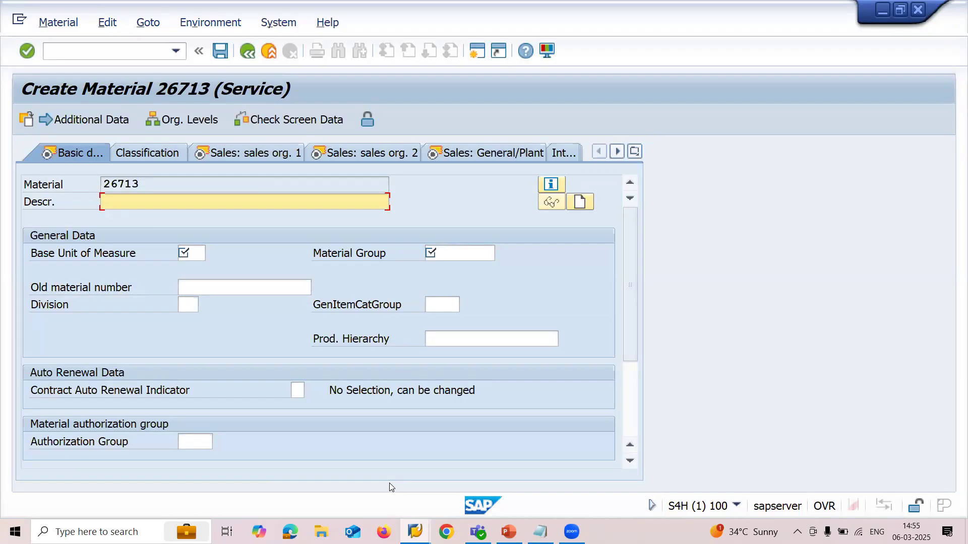
Describe material 26713 as CAR WASH and supply the mandatory item category group in sales data
text(CAR WA)
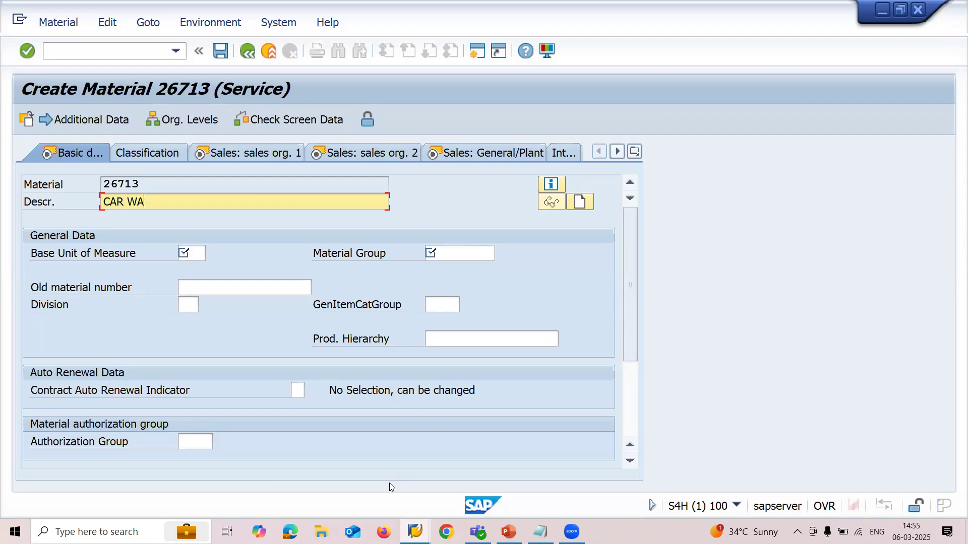
text(SH)
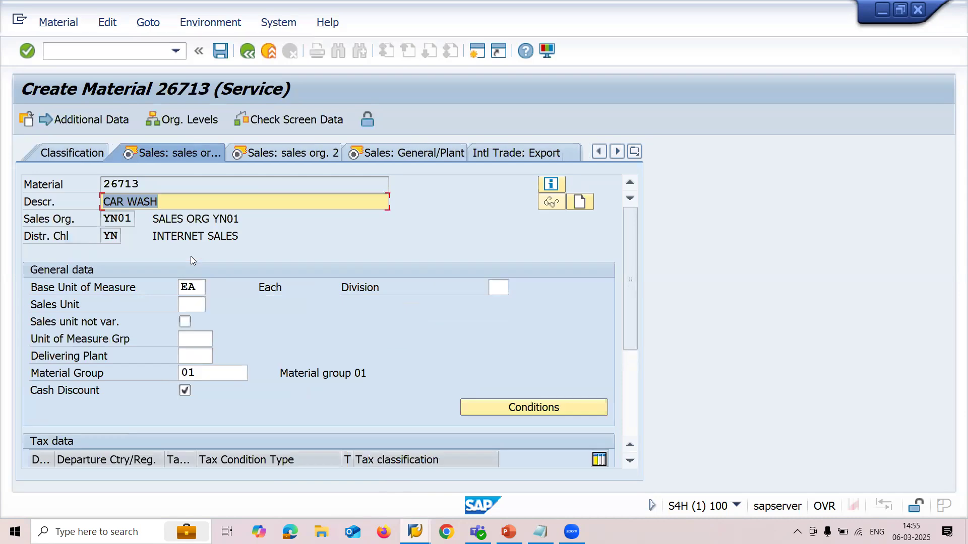
scroll(down, 3)
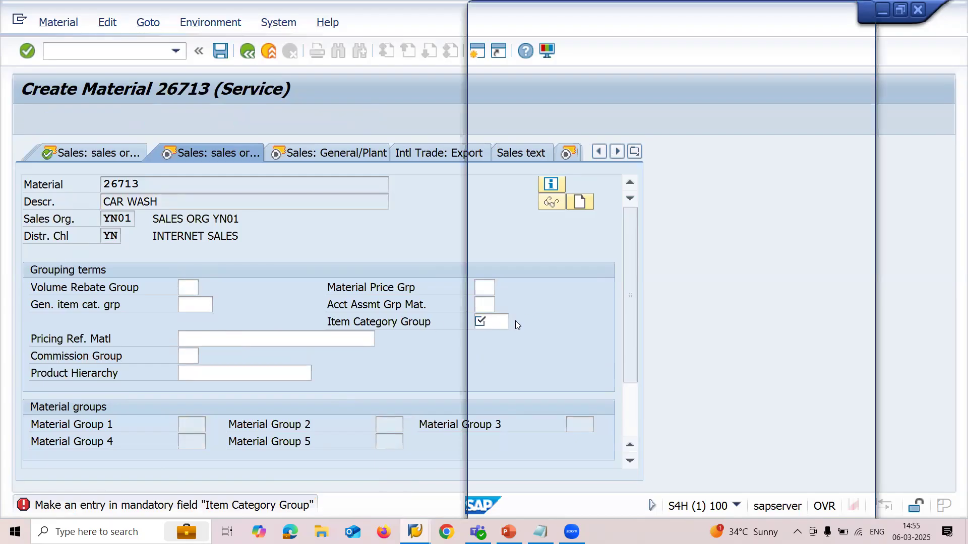
click(501, 322)
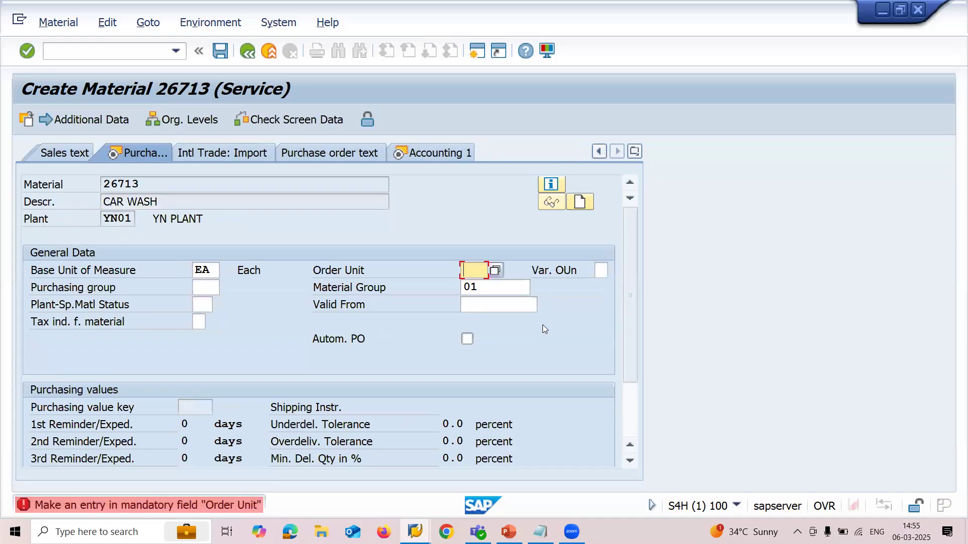
Set order unit 321 with its conversion to EA confirmed for material 26713
text(EA)
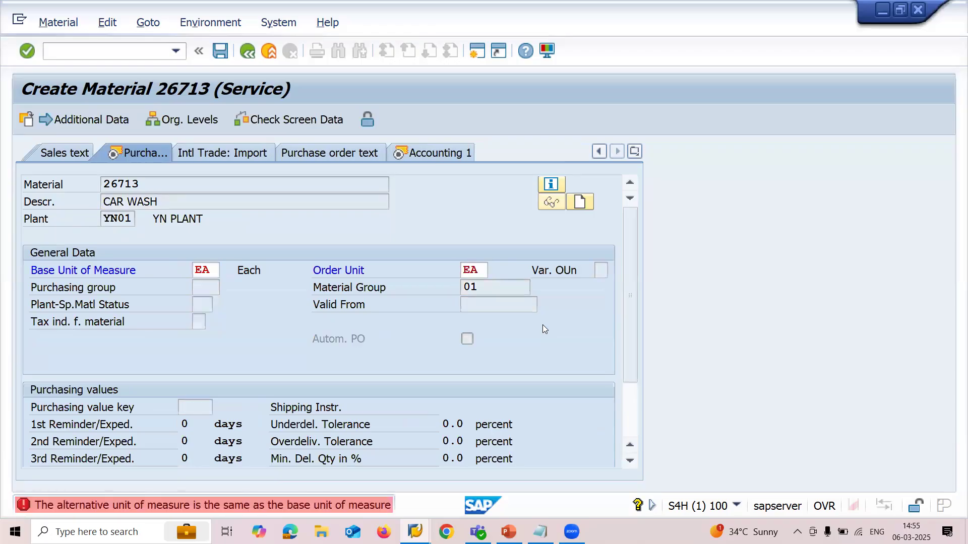
click(474, 270)
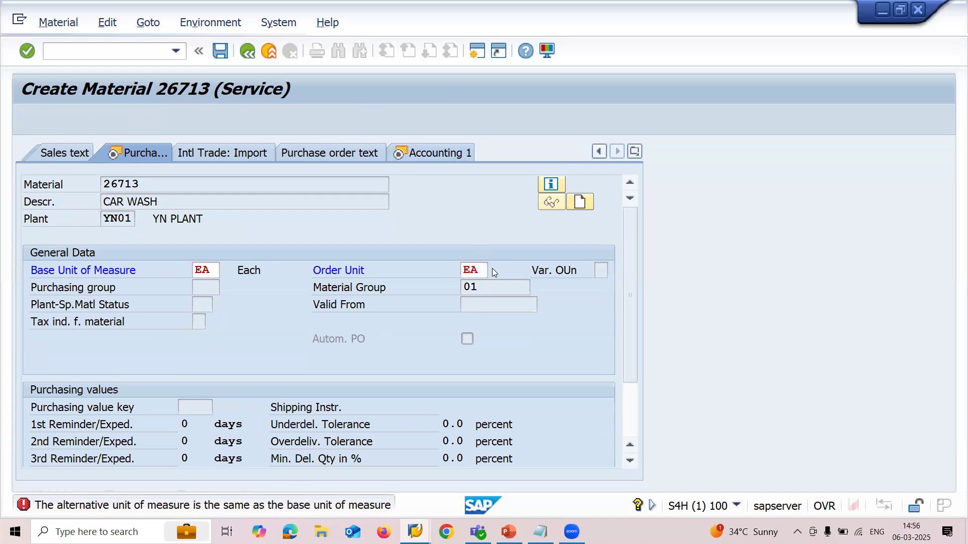
click(473, 270)
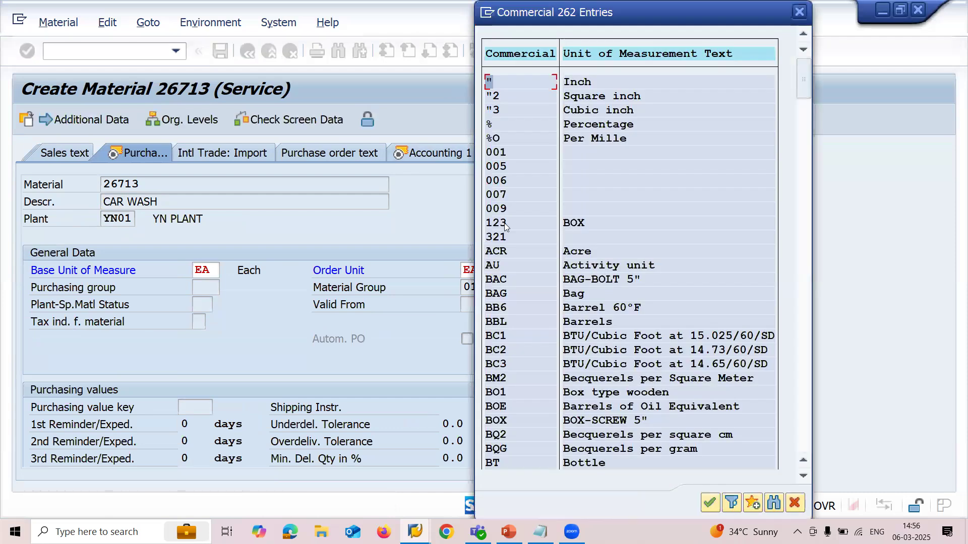
click(496, 236)
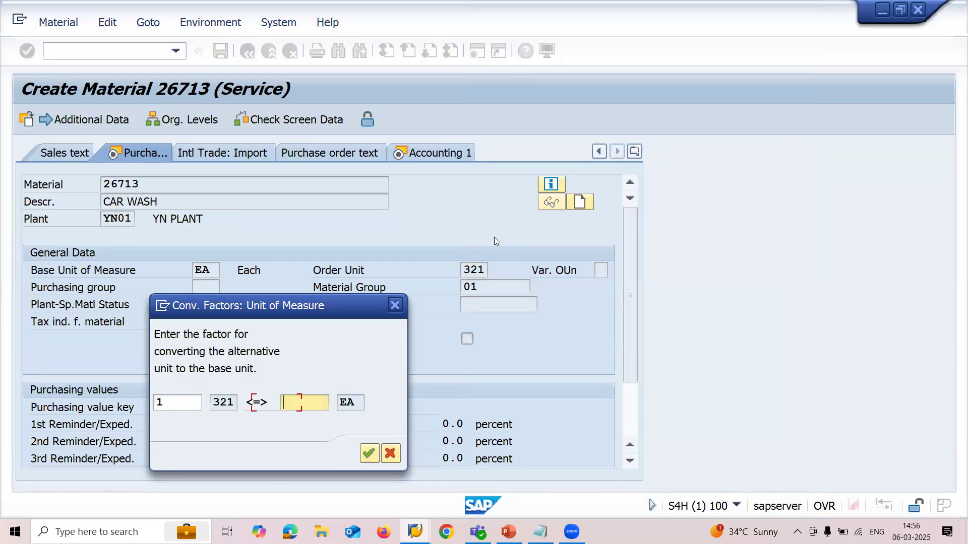
click(369, 454)
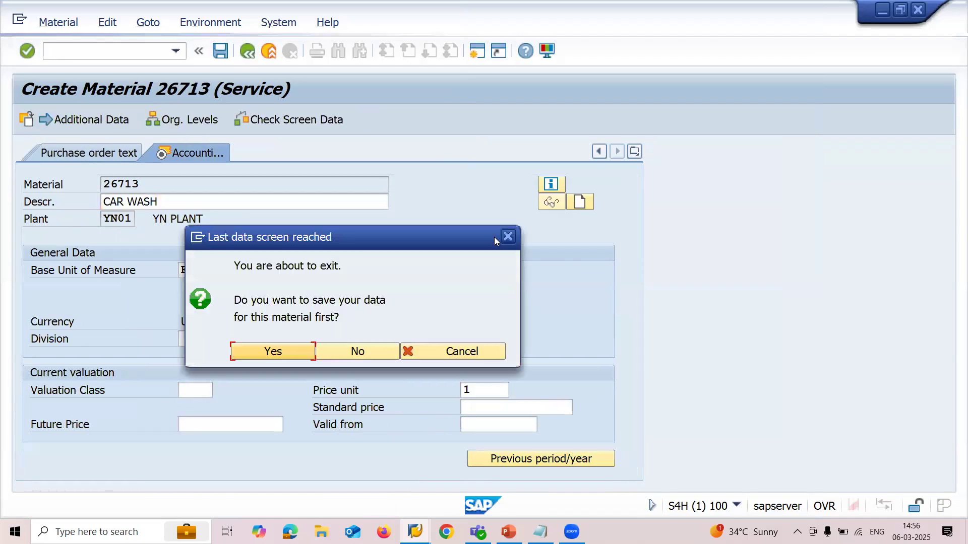
Enter valuation class 3200 and standard price 1500, then save material 26713
click(272, 350)
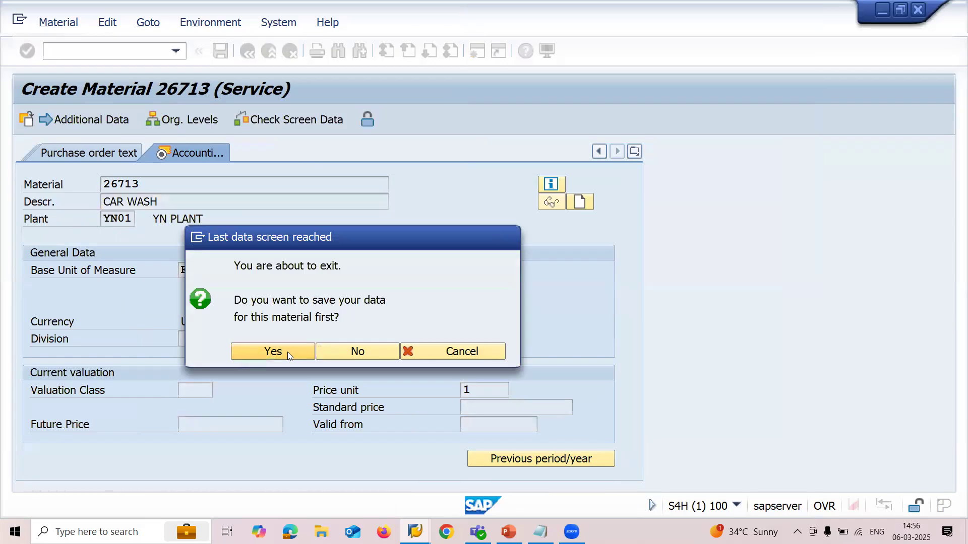
click(272, 351)
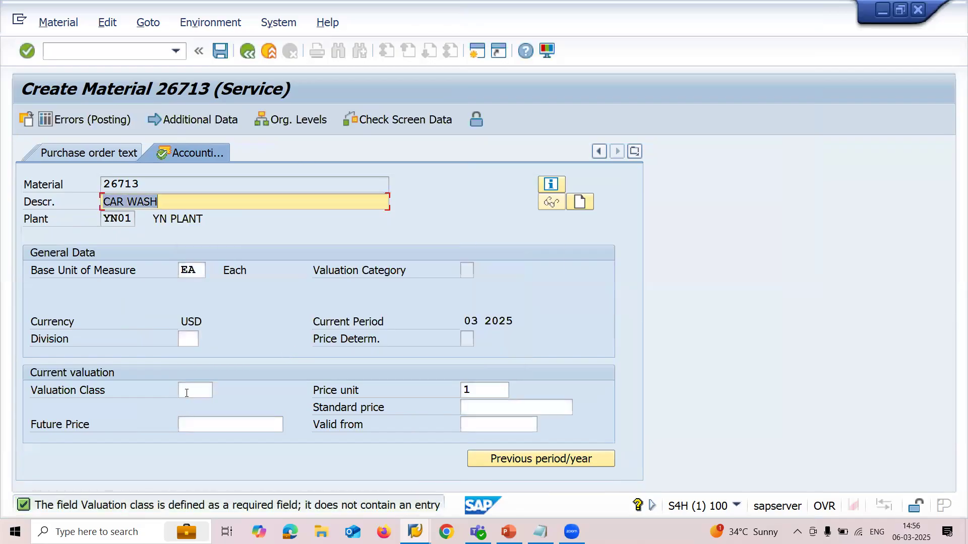
click(196, 390)
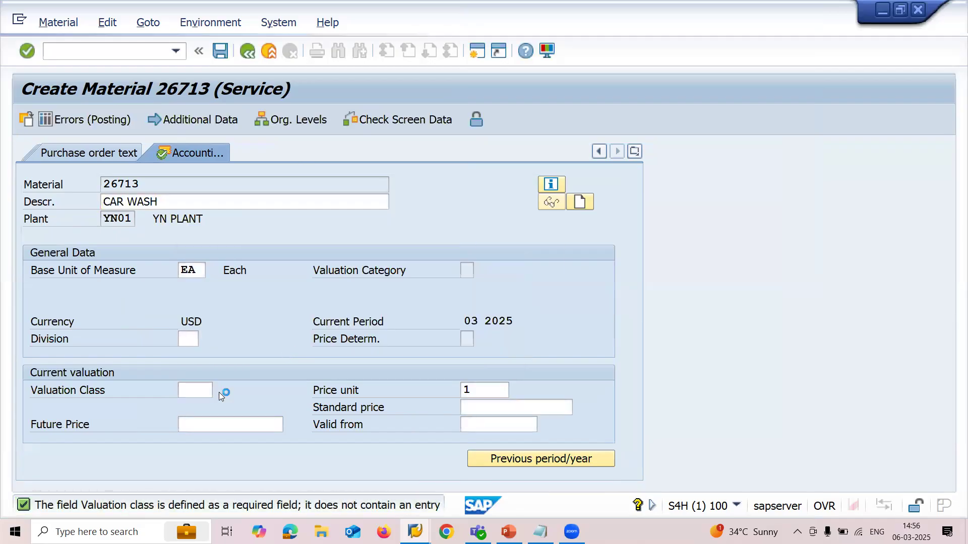
click(225, 391)
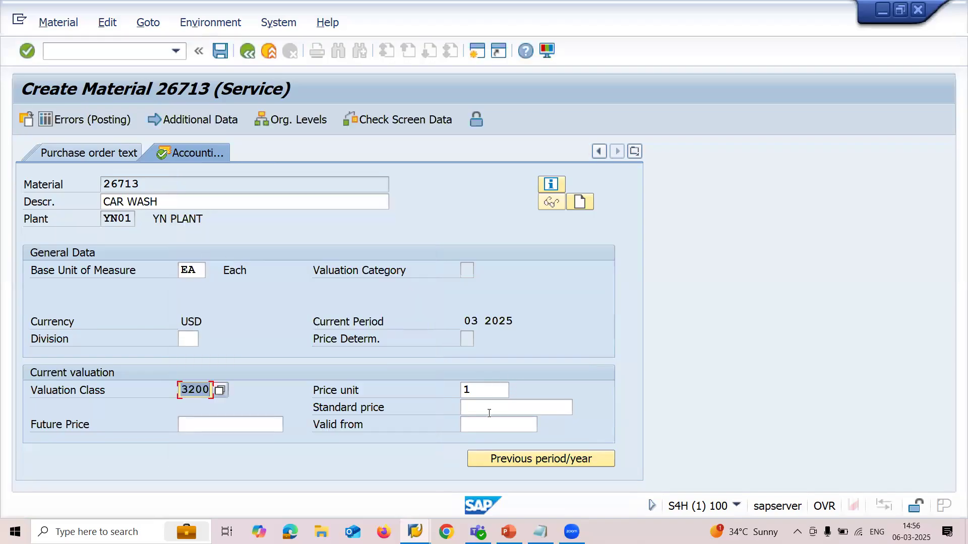
text(1500)
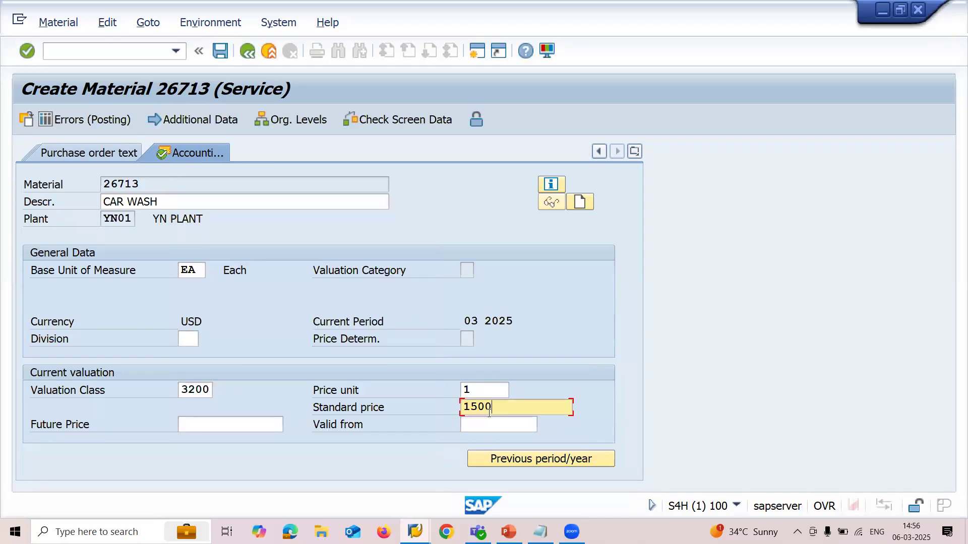
key(Enter)
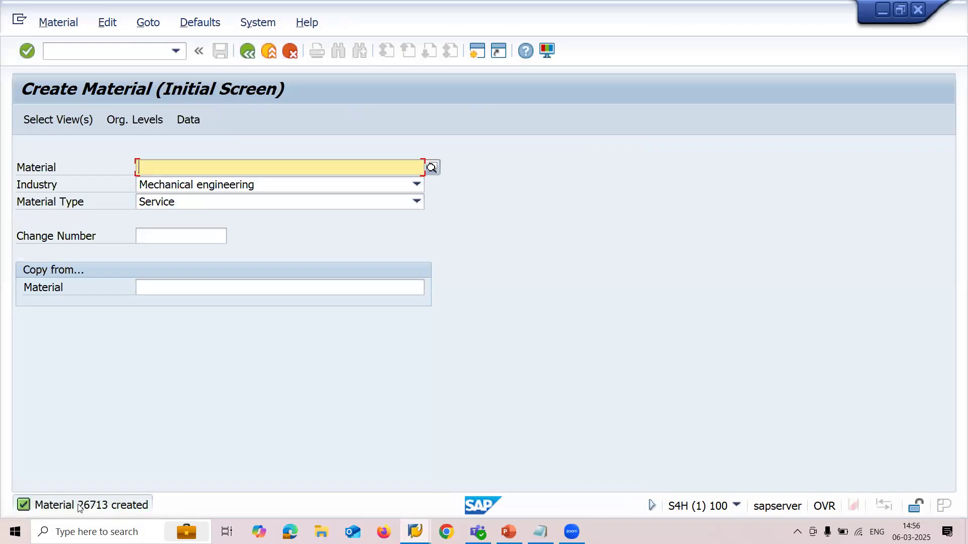
mouse_move(510, 522)
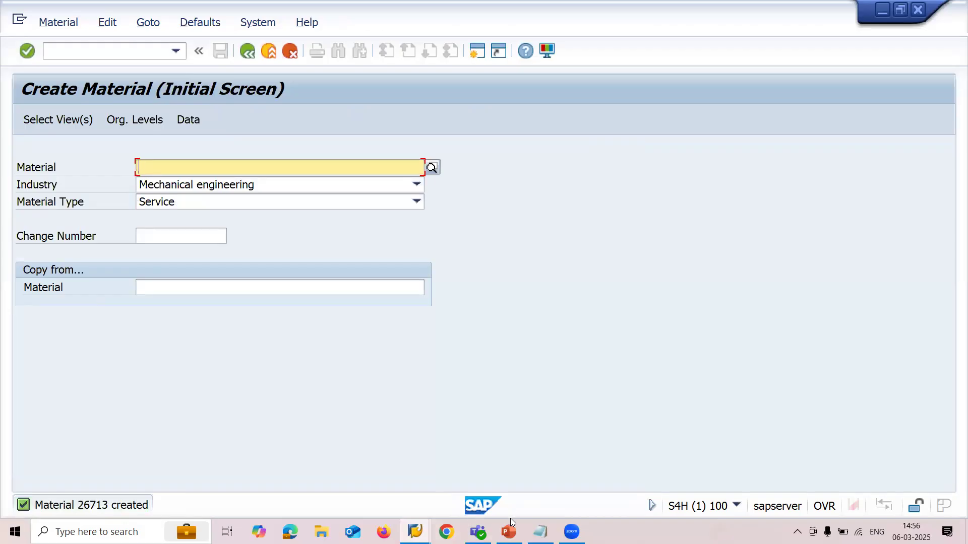
Switch over to the Service Material PowerPoint slides
click(508, 532)
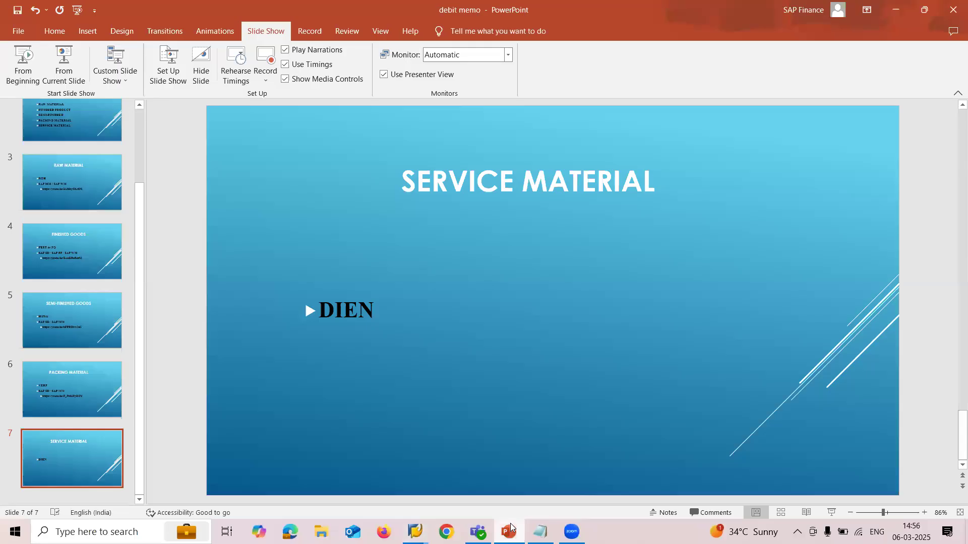
mouse_move(557, 153)
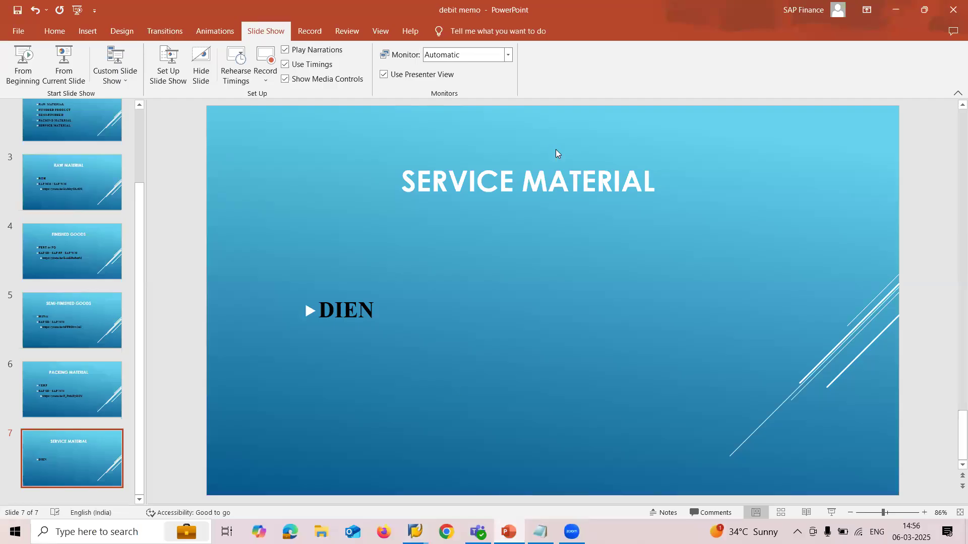